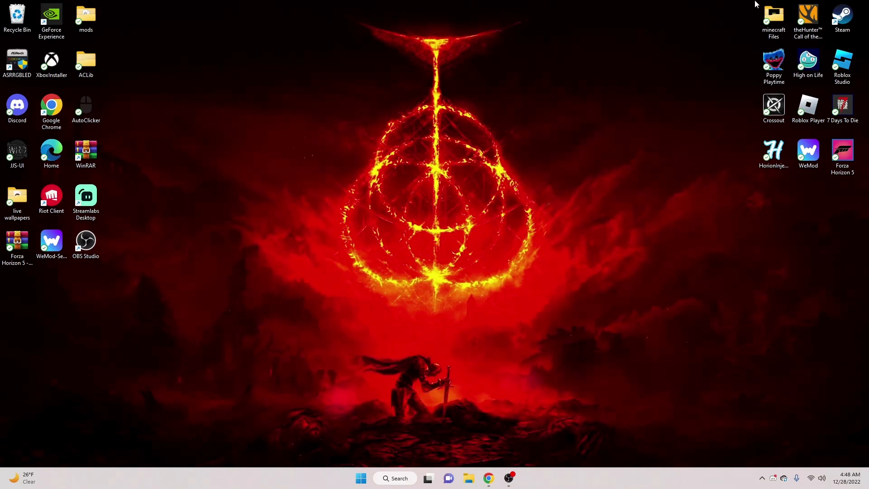
pyautogui.moveTo(749, 14)
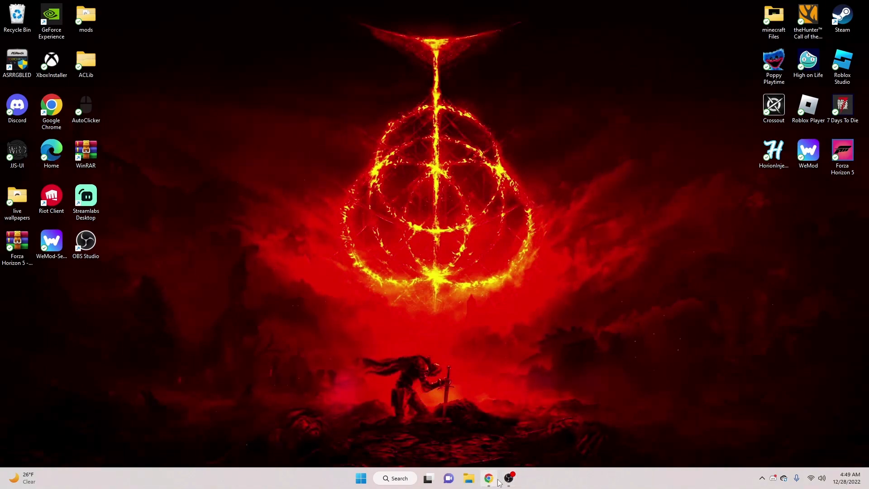
# Bring the WeAreDevs exploits page to the front and reveal the hidden tray icons.
pyautogui.click(487, 478)
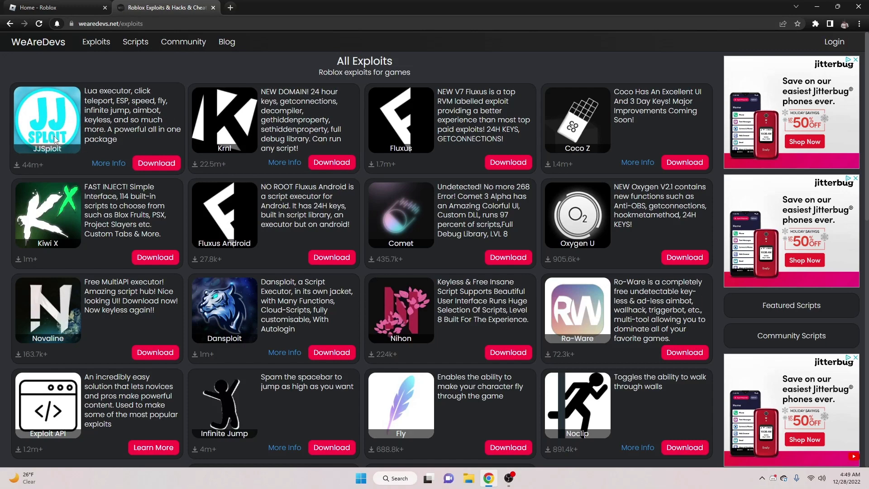
pyautogui.moveTo(67, 309)
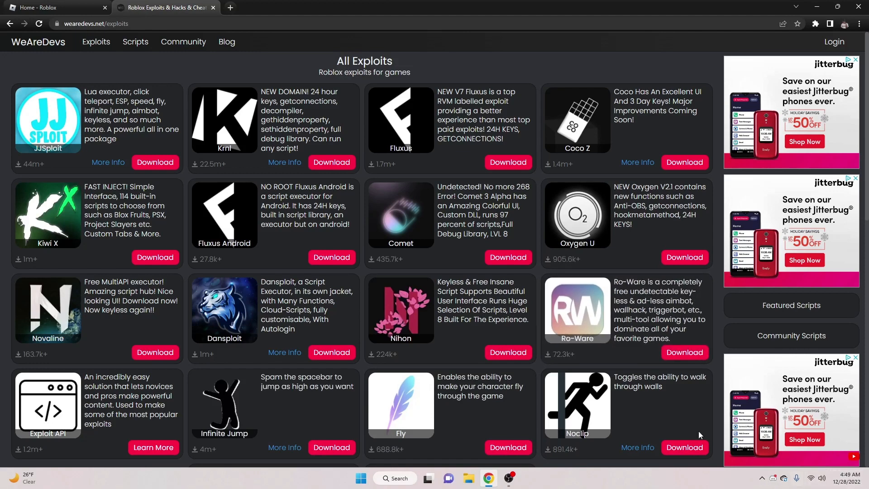
pyautogui.moveTo(590, 325)
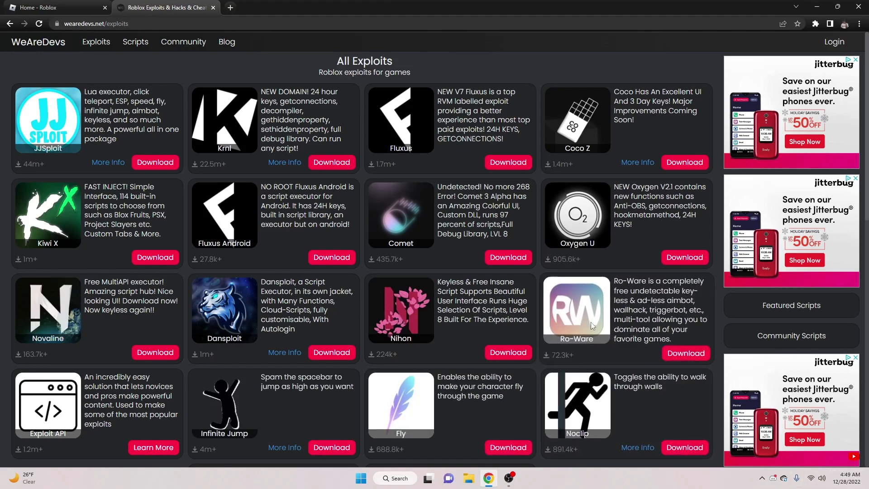
pyautogui.moveTo(590, 326)
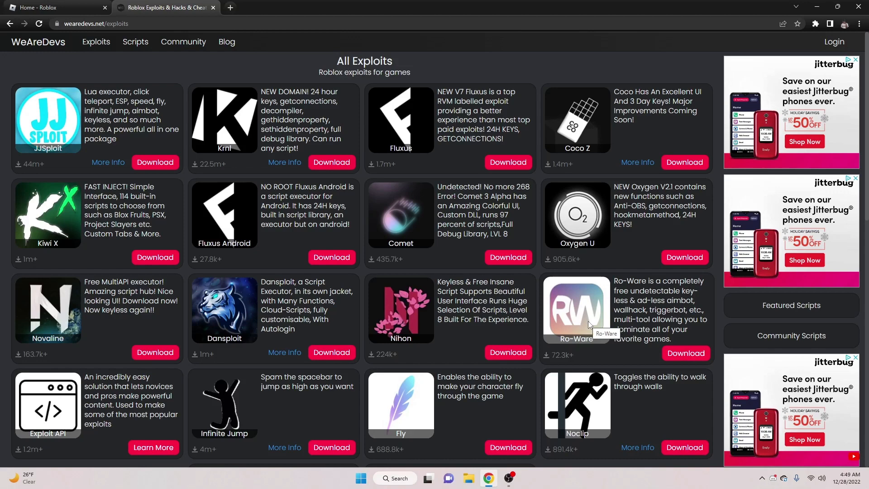
pyautogui.moveTo(815, 462)
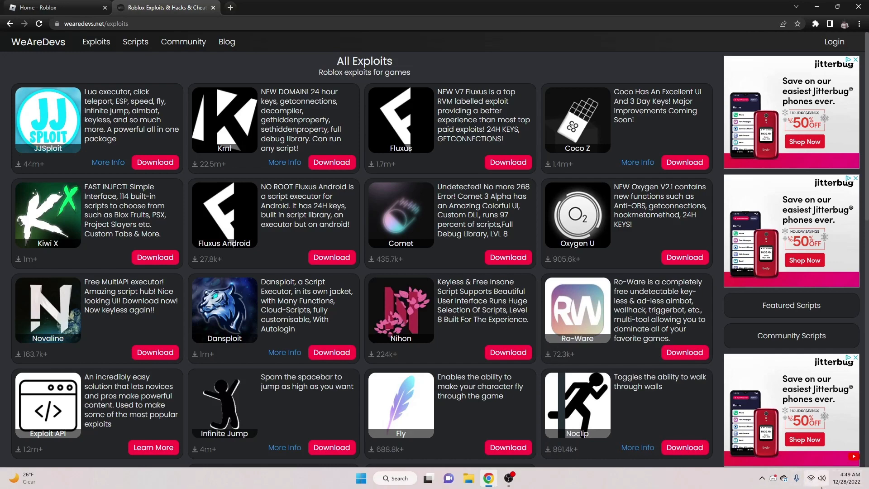
pyautogui.click(761, 477)
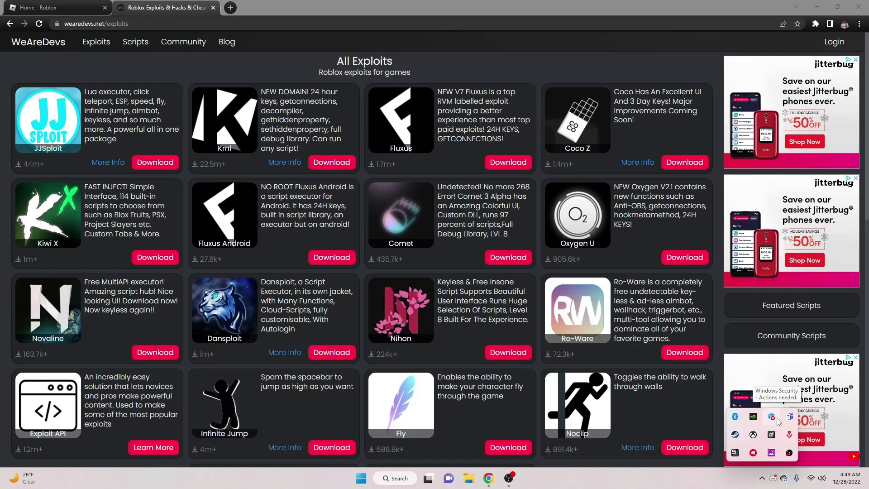
# Open Windows Security's Virus & threat protection settings to check that real-time protection is off.
pyautogui.click(770, 417)
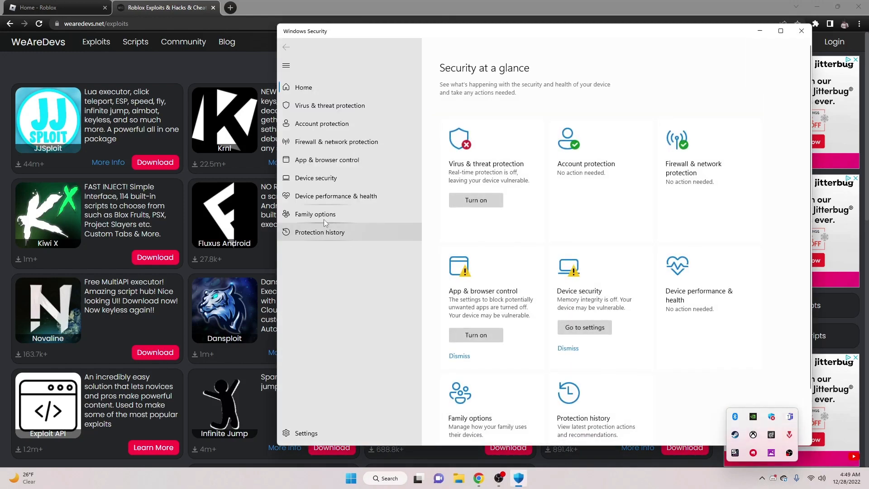
pyautogui.click(329, 105)
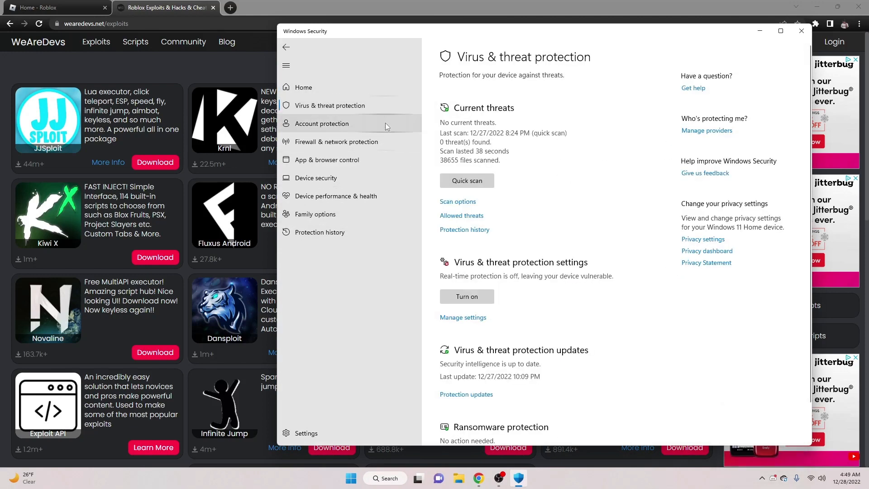
pyautogui.moveTo(516, 287)
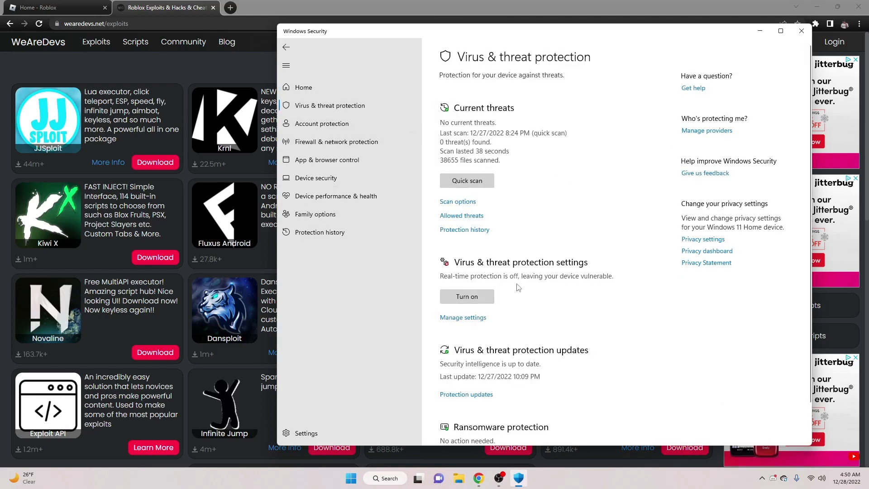
pyautogui.click(462, 316)
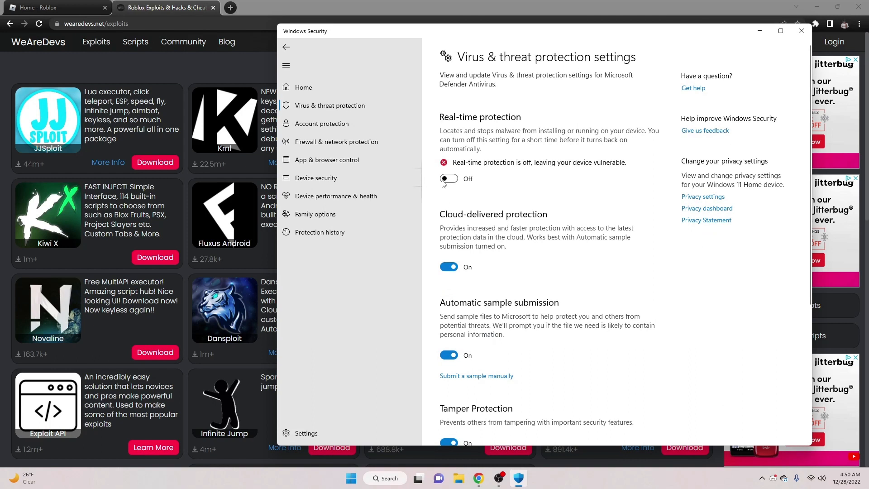
pyautogui.moveTo(481, 193)
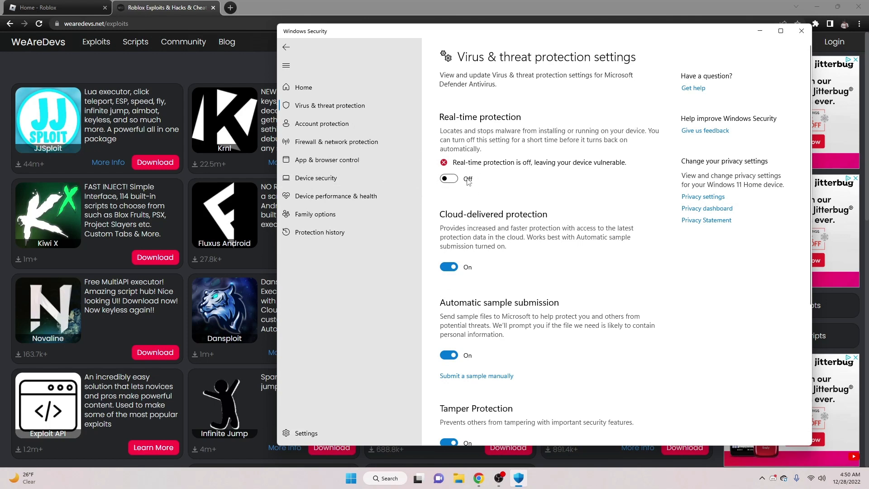
pyautogui.moveTo(466, 180)
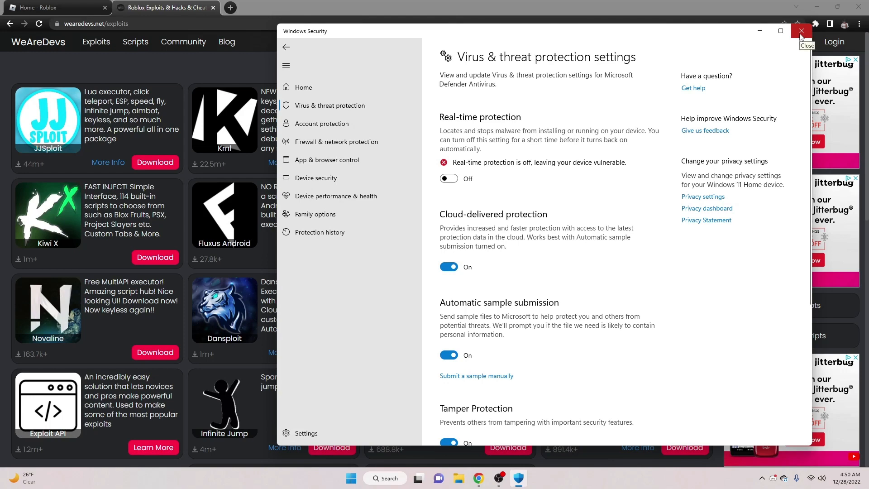
# Close Windows Security, dismiss the WeAreDevs ad, and scroll through the JJSploit download page.
pyautogui.click(800, 31)
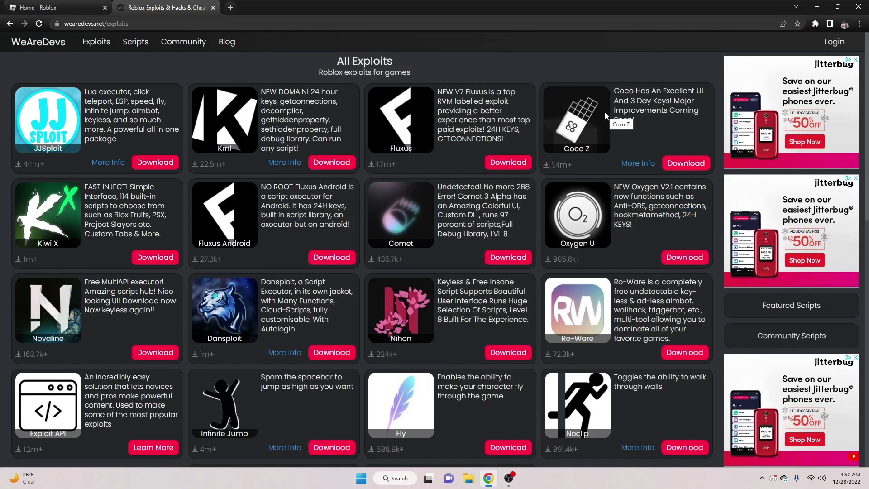
pyautogui.moveTo(68, 128)
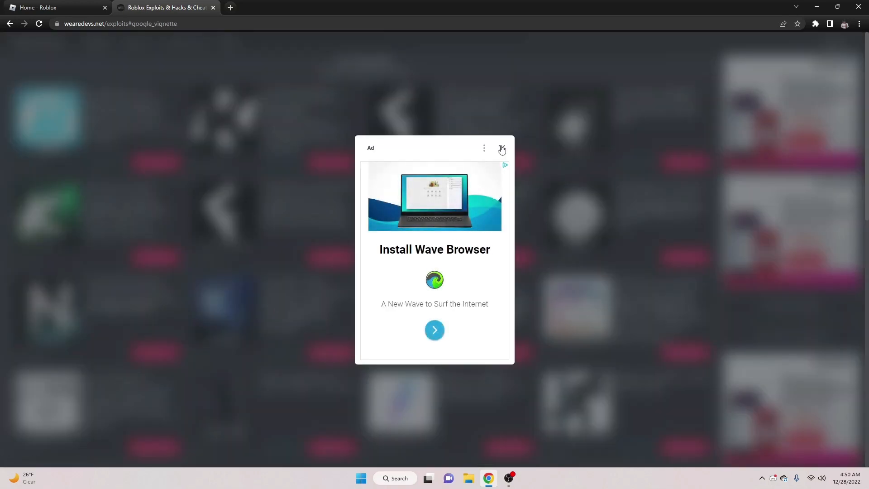
pyautogui.click(501, 148)
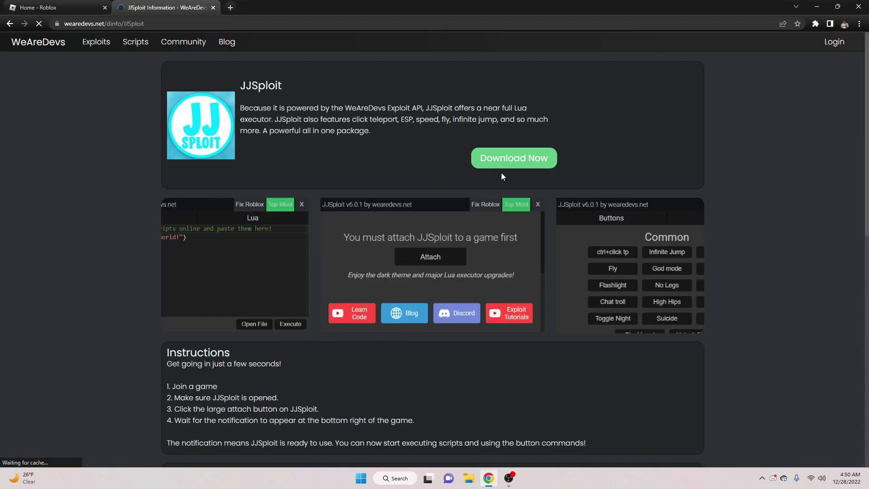
pyautogui.scroll(-3)
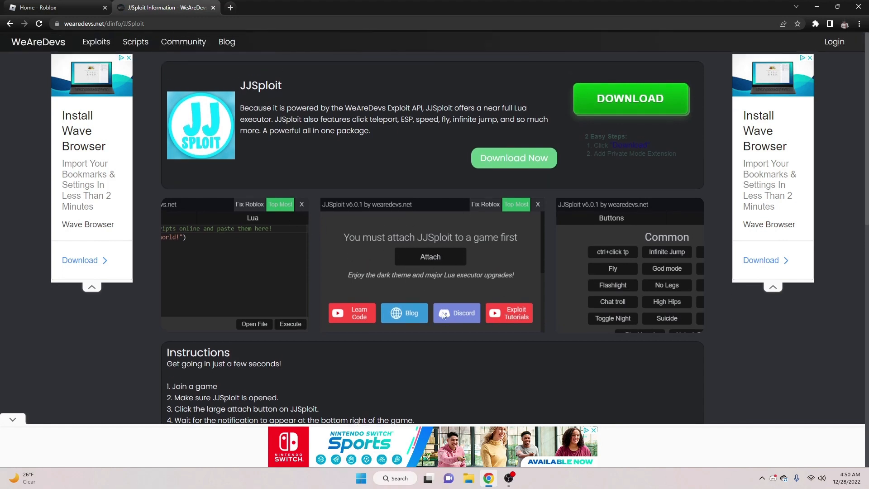
pyautogui.moveTo(387, 301)
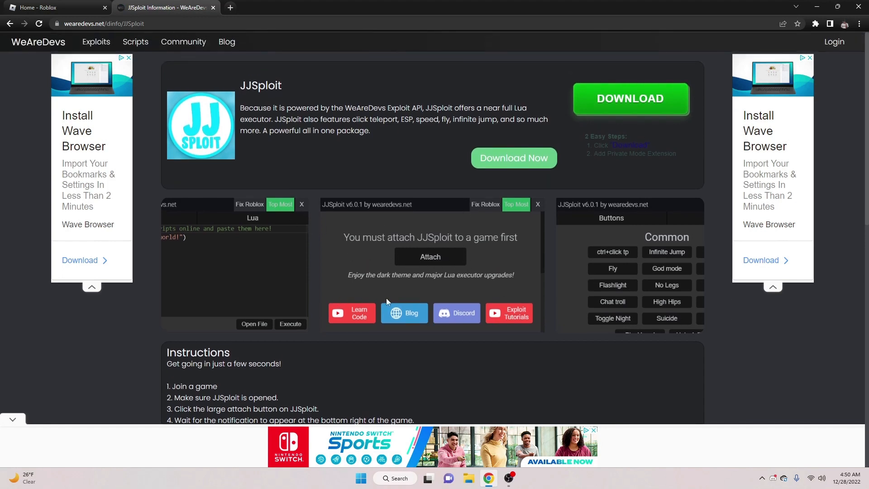
pyautogui.moveTo(513, 158)
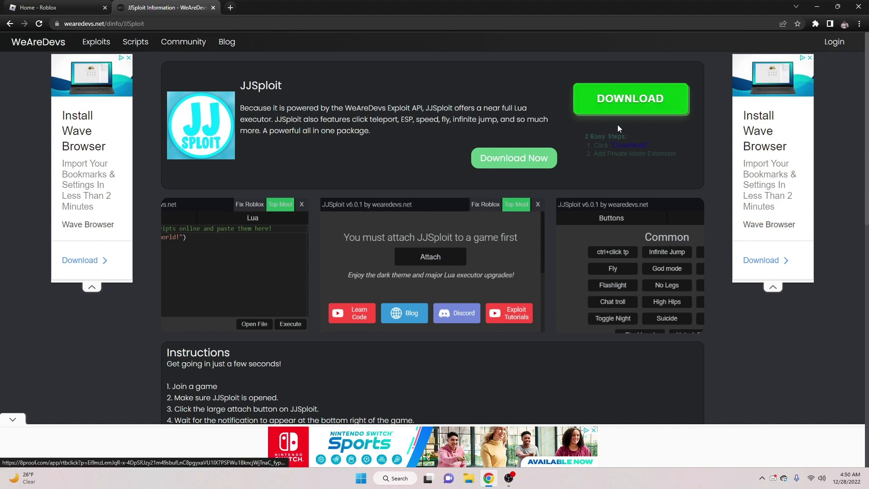
pyautogui.scroll(-3)
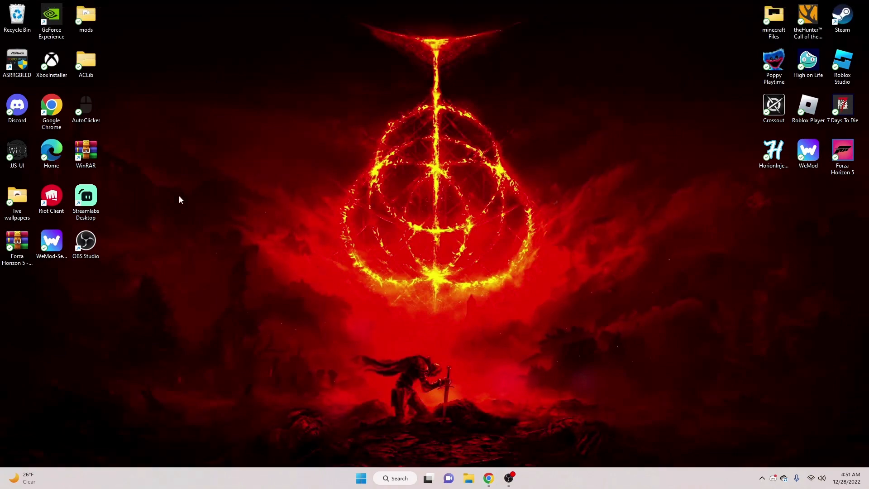
# Drag the JJS-UI shortcut to the desktop centre and launch JJSploit from it.
pyautogui.moveTo(17, 150); pyautogui.dragTo(430, 244)
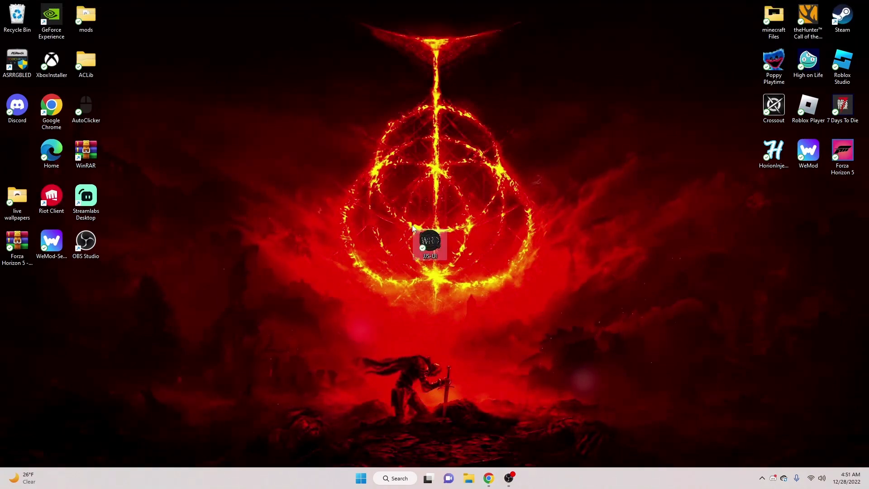
pyautogui.moveTo(430, 245); pyautogui.dragTo(395, 246)
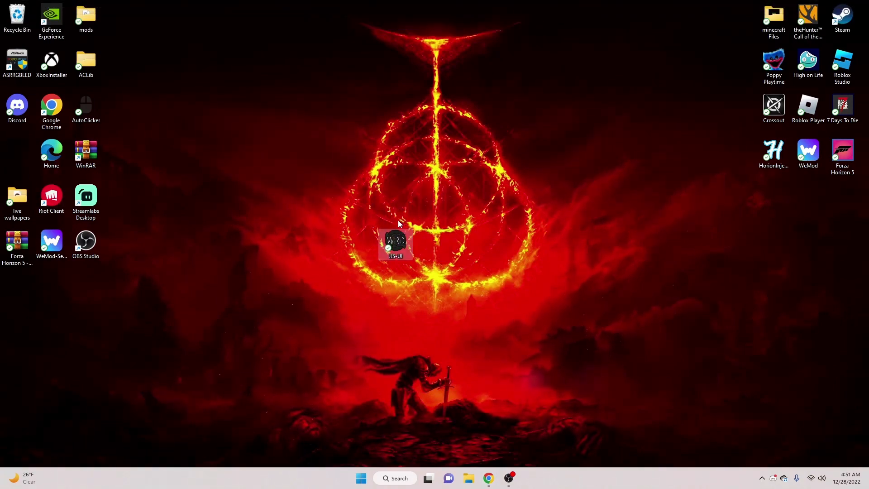
pyautogui.moveTo(459, 244)
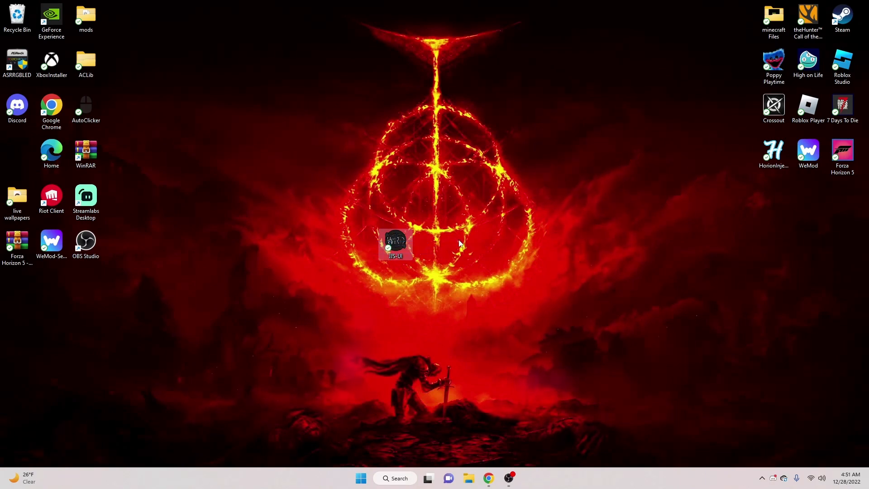
pyautogui.moveTo(436, 278)
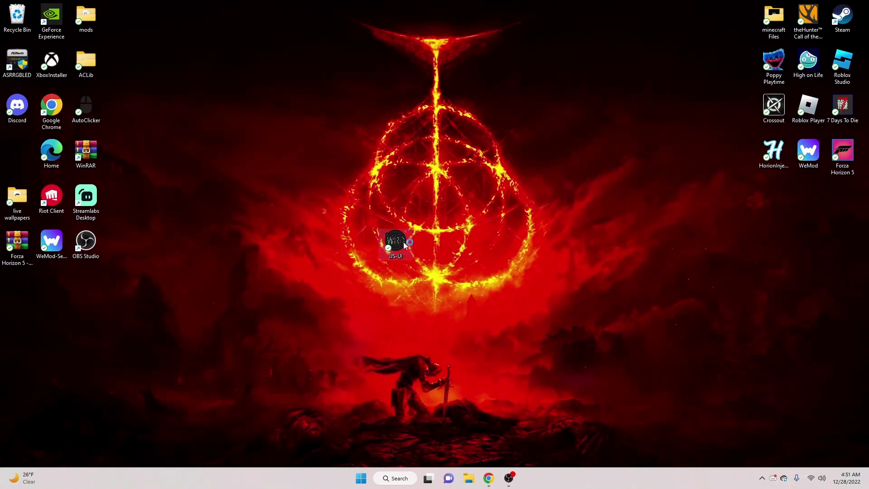
pyautogui.doubleClick(395, 241)
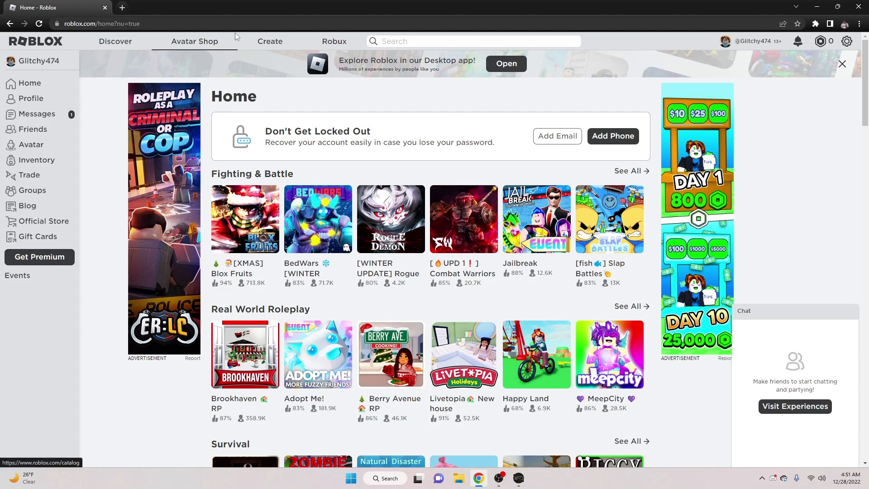
pyautogui.moveTo(271, 207)
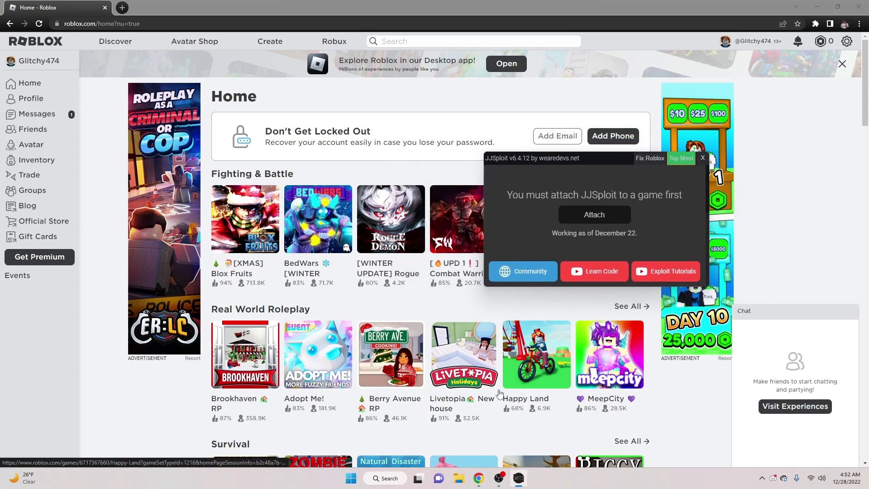
# Scroll the Roblox home page listings to find Natural Disaster Survival.
pyautogui.scroll(-3)
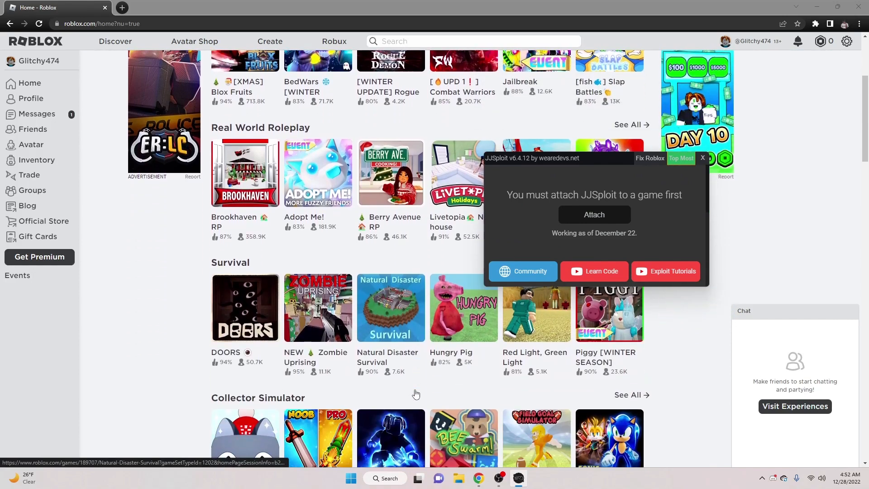
pyautogui.scroll(-3)
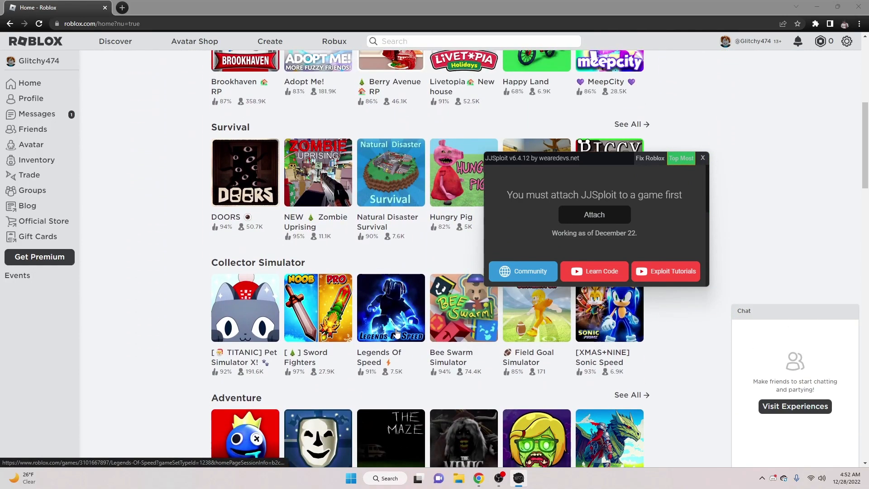
pyautogui.scroll(3)
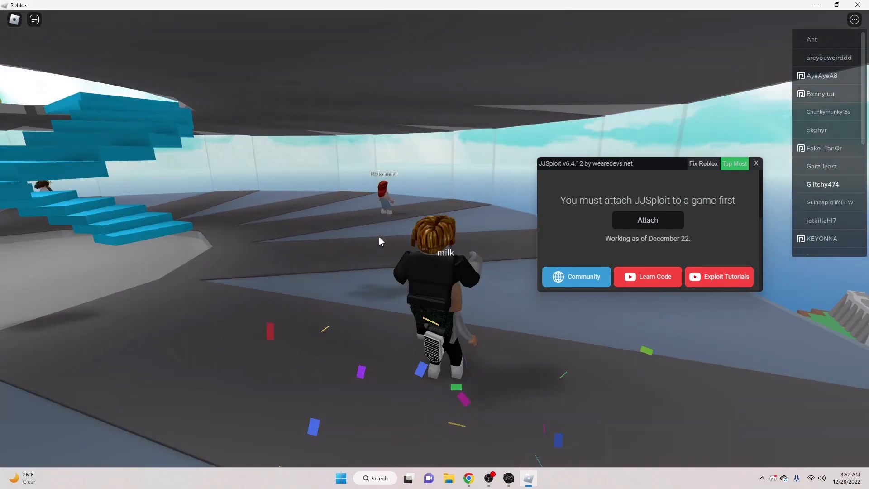
# Return to the running Natural Disaster Survival game and attach JJSploit to it.
pyautogui.click(755, 163)
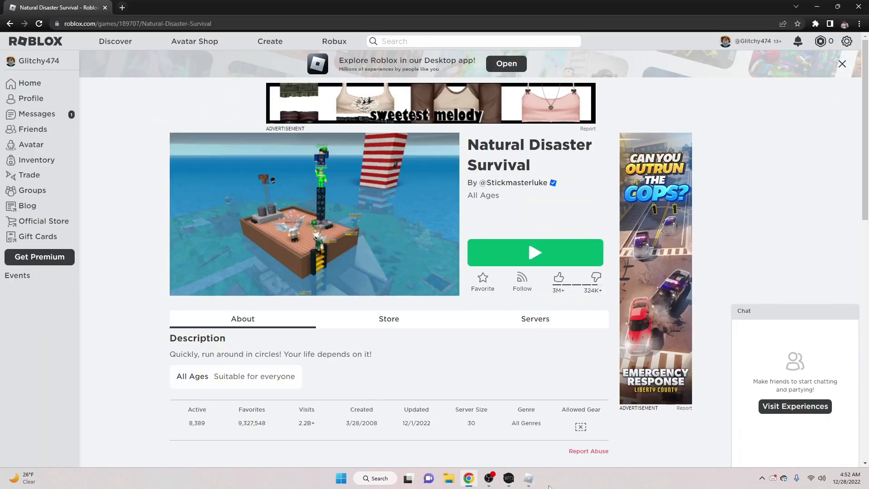
pyautogui.click(534, 252)
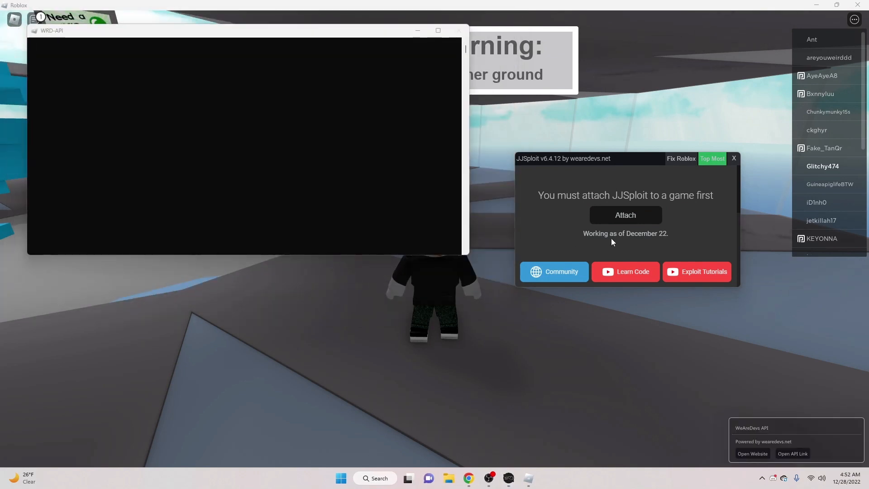
pyautogui.click(625, 215)
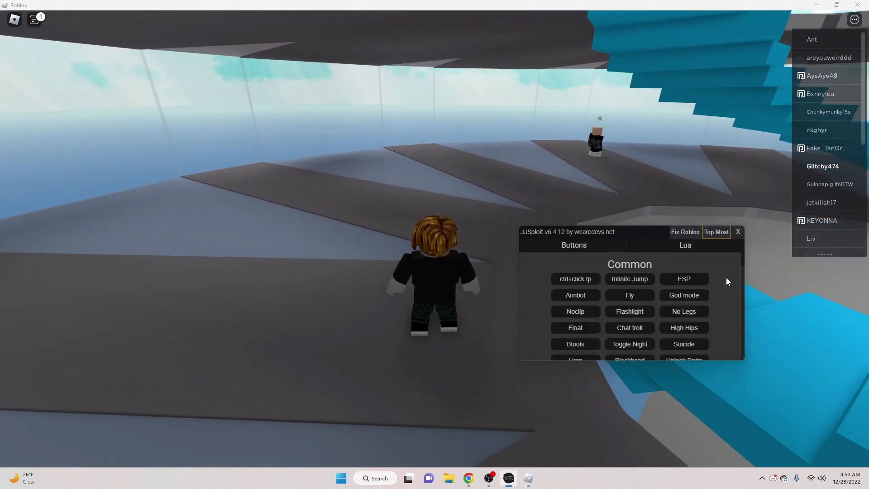
# Enable Top Most, try Toggle Night, and return to the Common commands list.
pyautogui.click(715, 232)
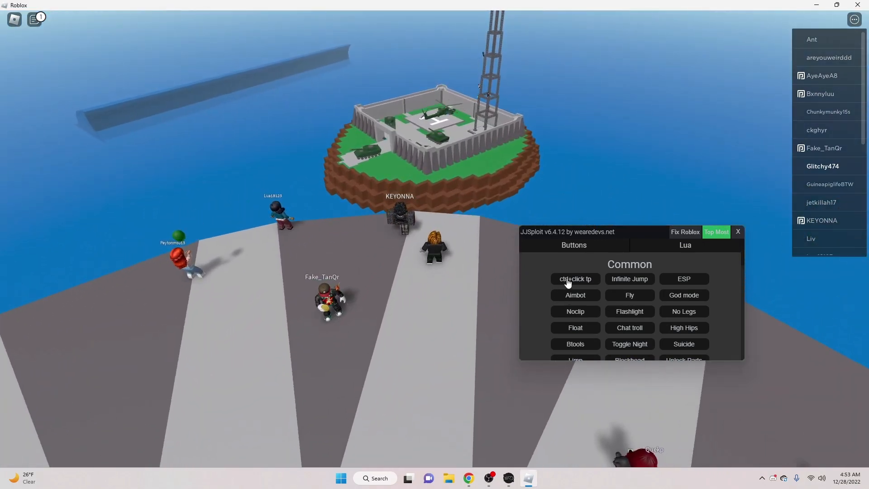
pyautogui.click(575, 278)
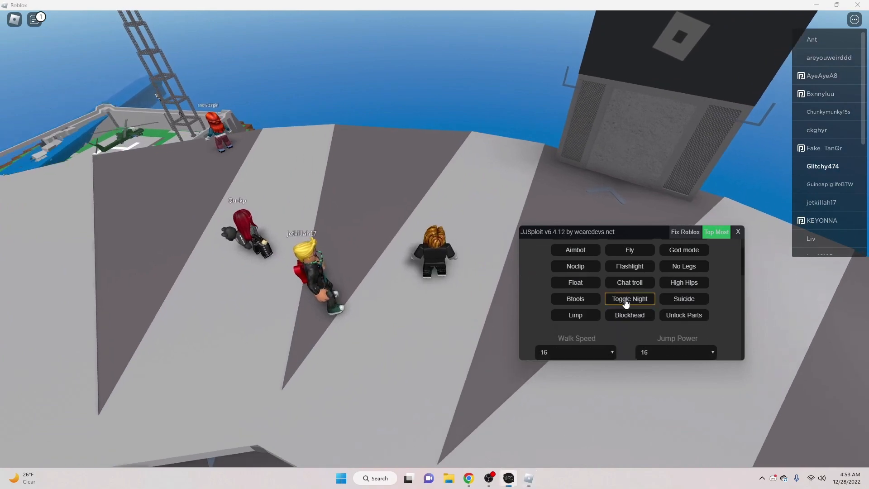
pyautogui.click(629, 298)
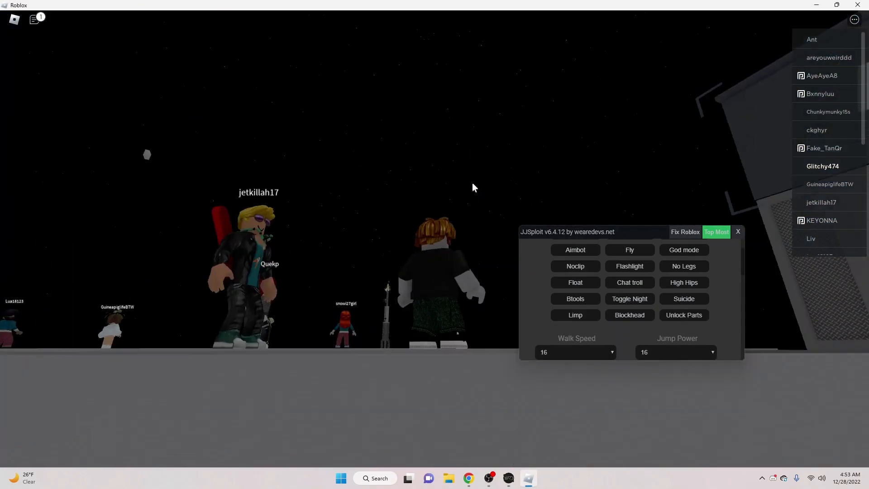
pyautogui.click(629, 299)
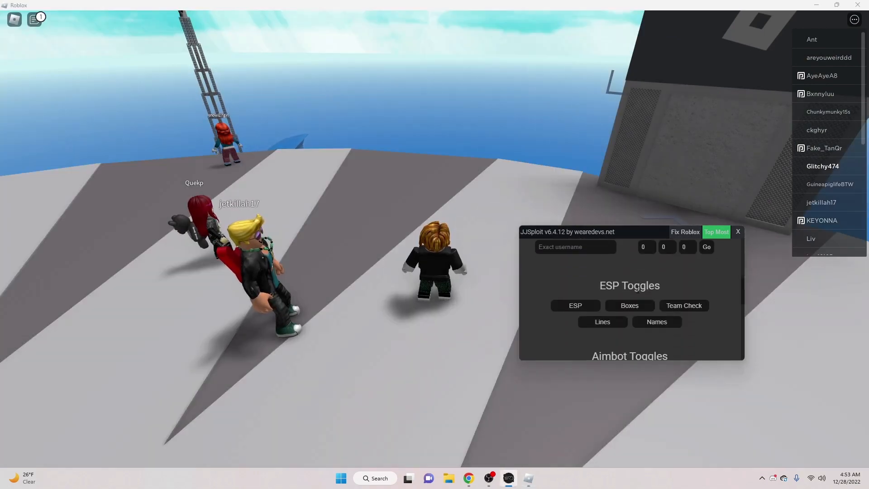
pyautogui.click(573, 244)
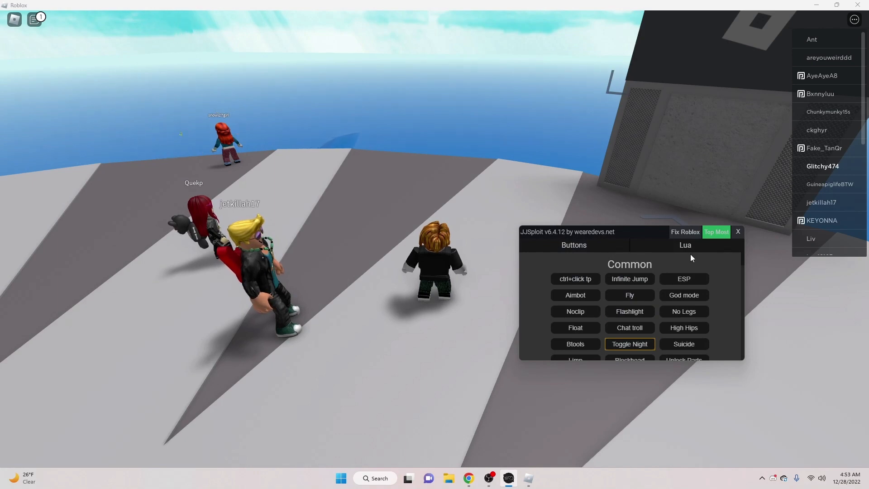
# Switch JJSploit to the Lua tab to show the empty script editor.
pyautogui.click(685, 245)
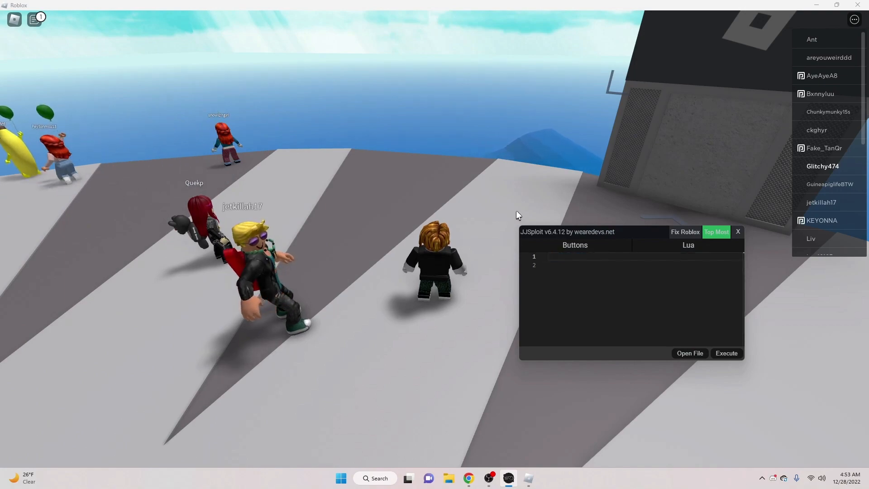
pyautogui.click(738, 231)
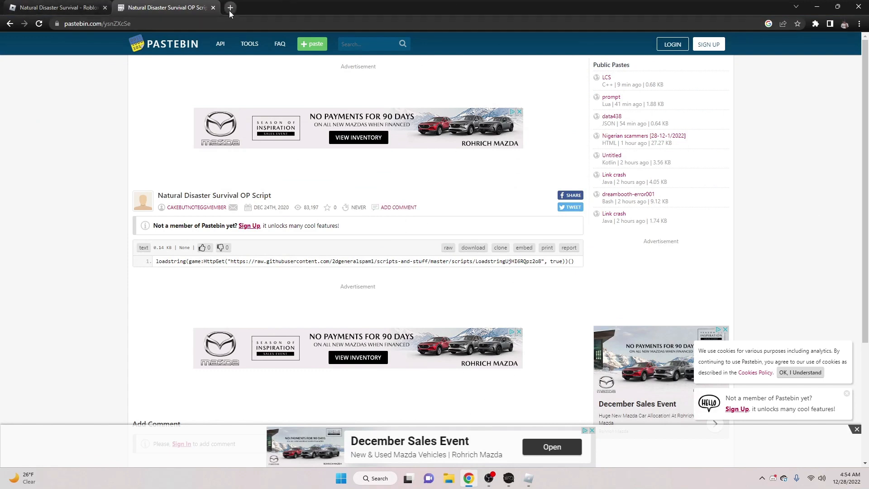
pyautogui.moveTo(229, 8)
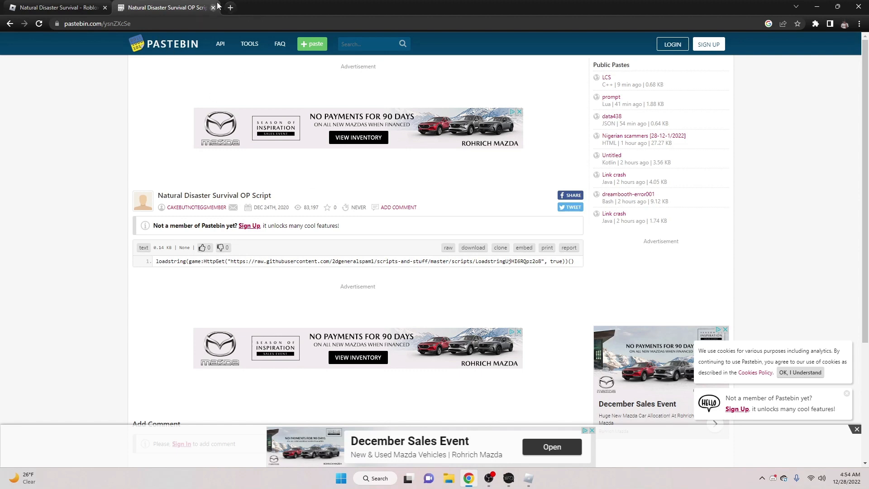
pyautogui.moveTo(198, 56)
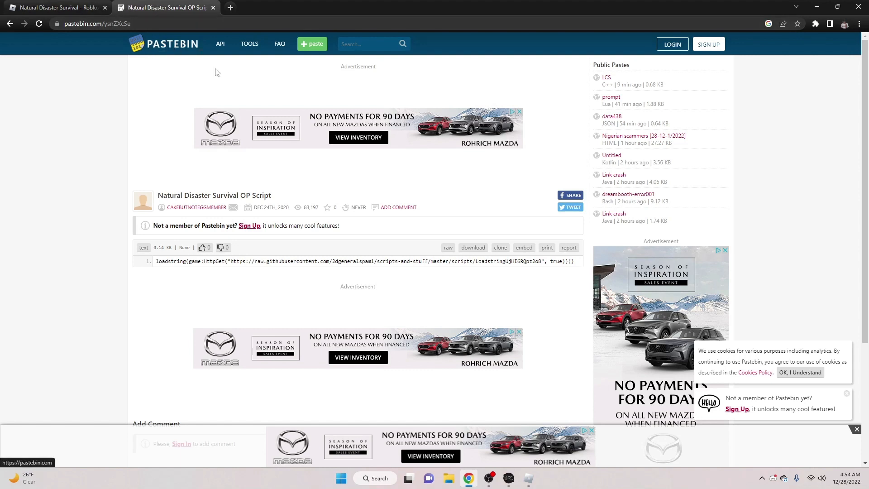
pyautogui.moveTo(153, 4)
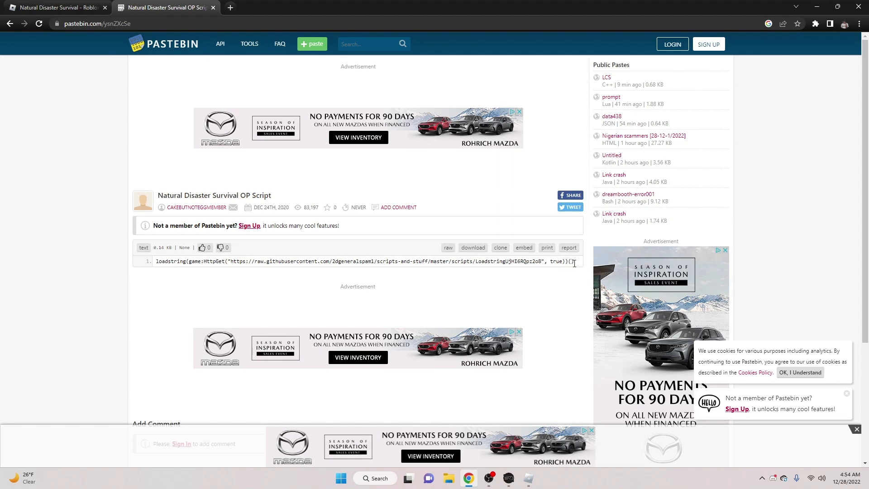
pyautogui.moveTo(548, 250)
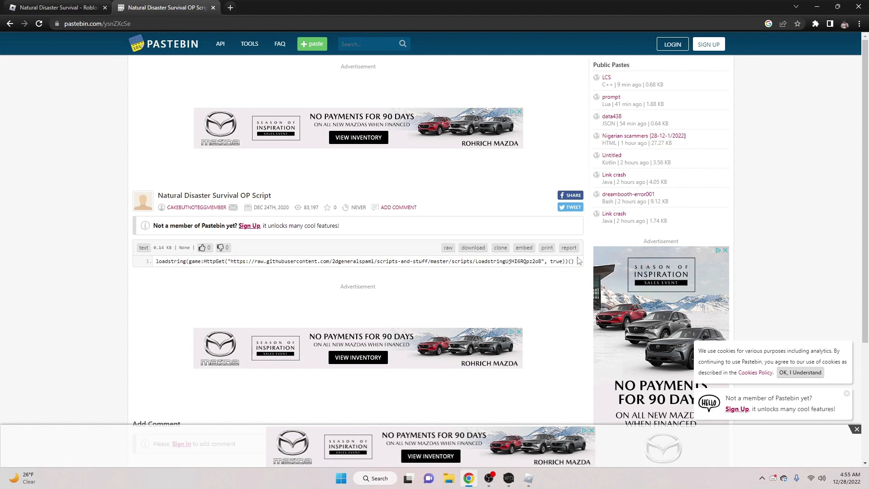
pyautogui.moveTo(560, 373)
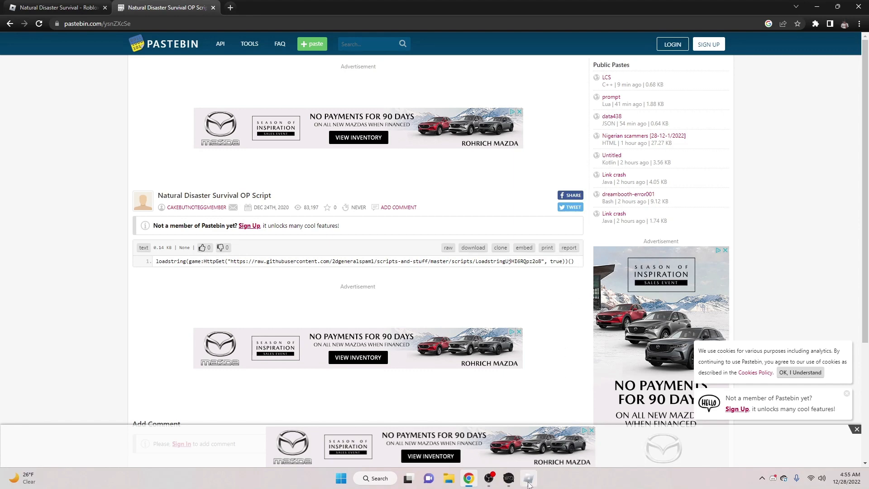
pyautogui.click(526, 478)
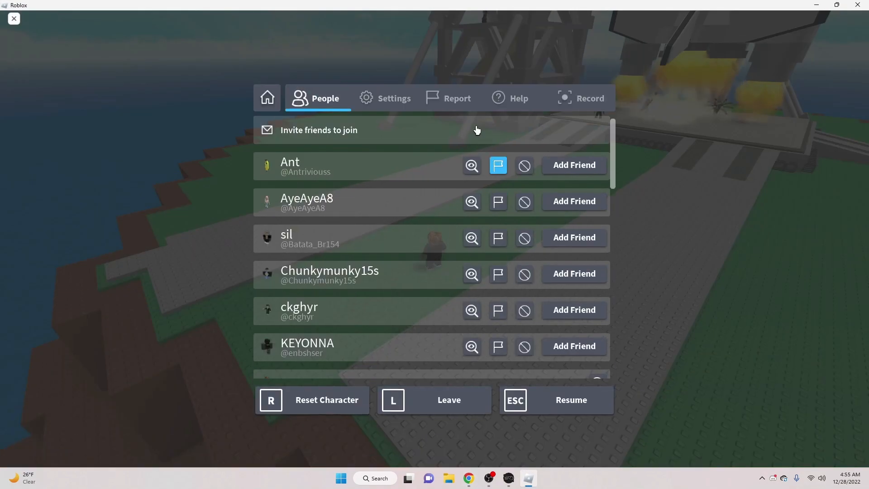
pyautogui.click(394, 98)
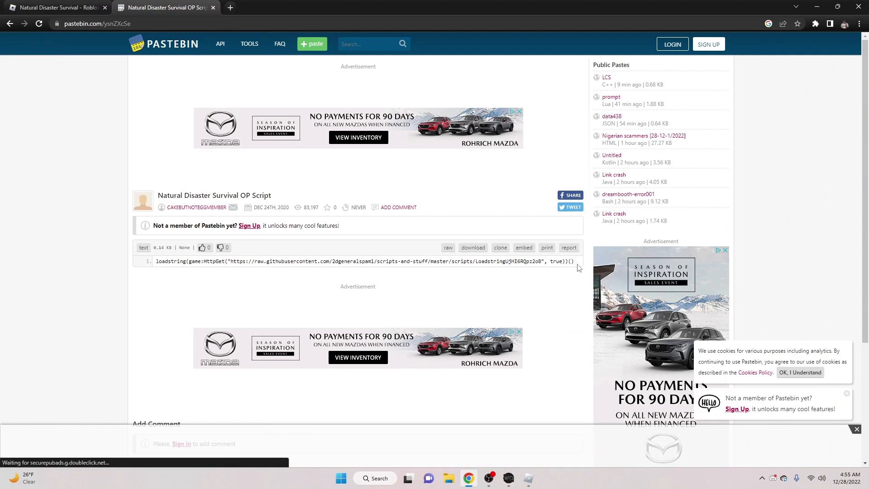
# Copy the Pastebin loadstring line and bring the Roblox game back to the front.
pyautogui.tripleClick(366, 261)
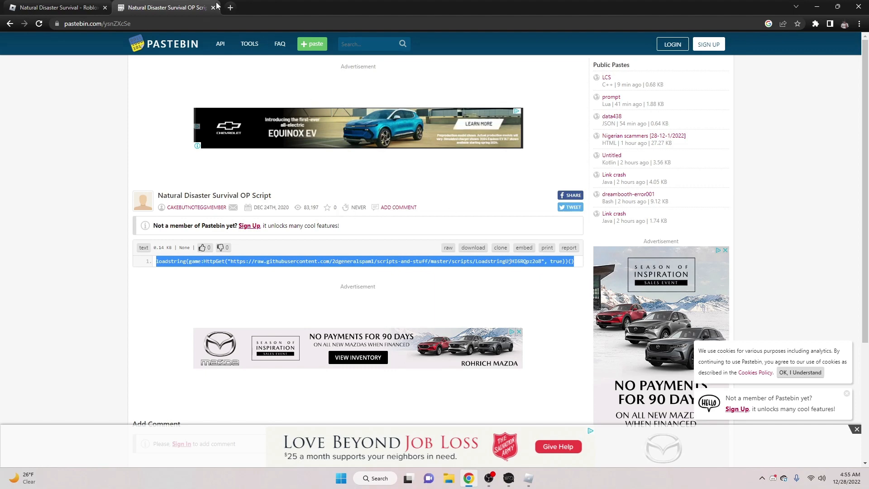
pyautogui.click(56, 7)
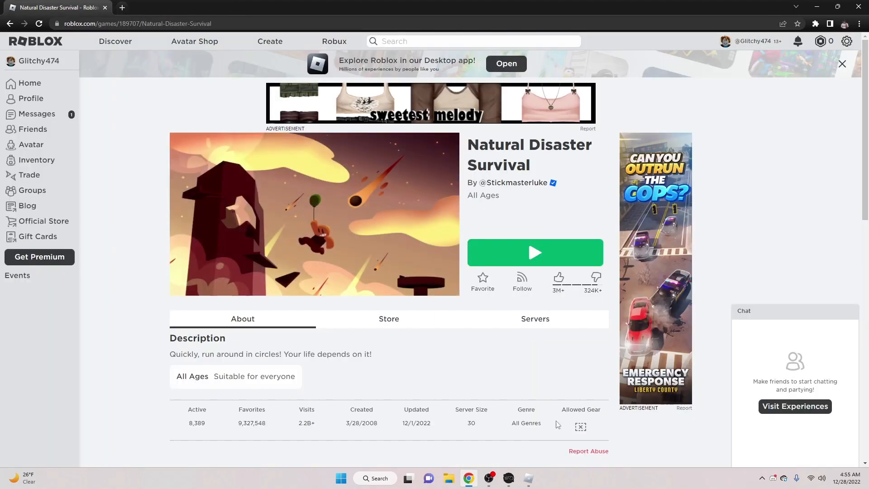
pyautogui.click(534, 252)
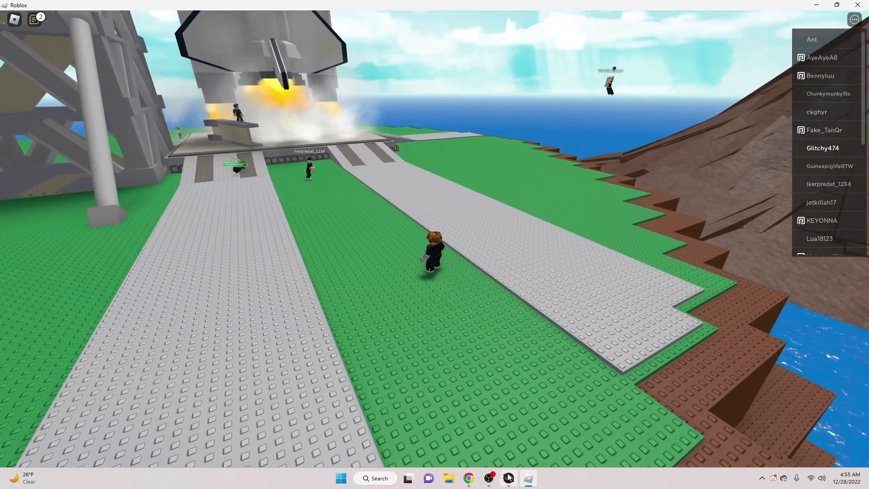
# Paste the loadstring into JJSploit's Lua editor, execute it, and turn off Top Most.
pyautogui.click(506, 478)
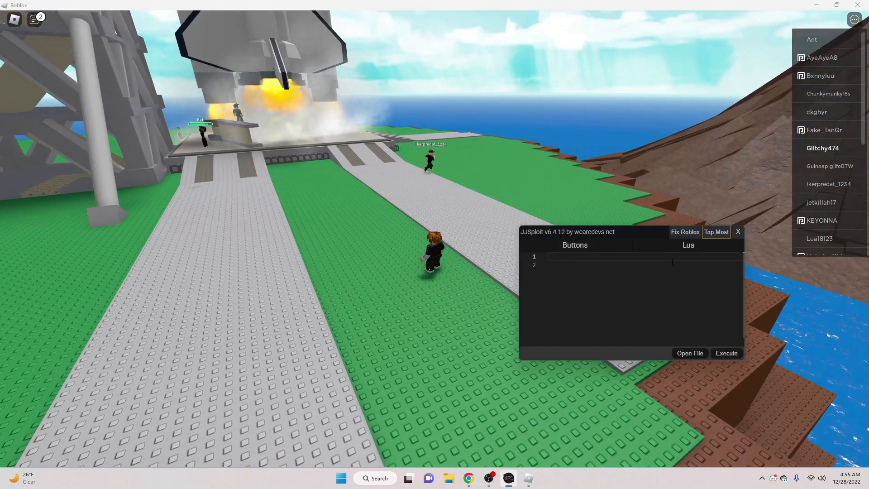
pyautogui.click(715, 232)
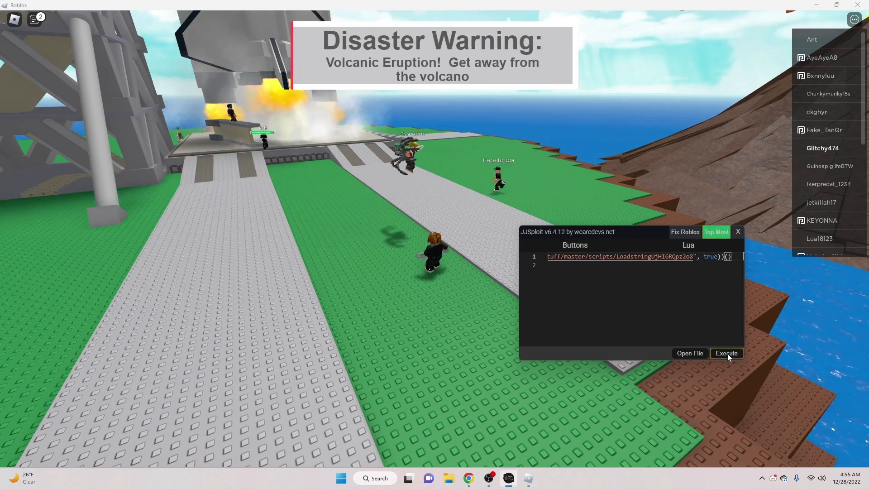
pyautogui.click(725, 352)
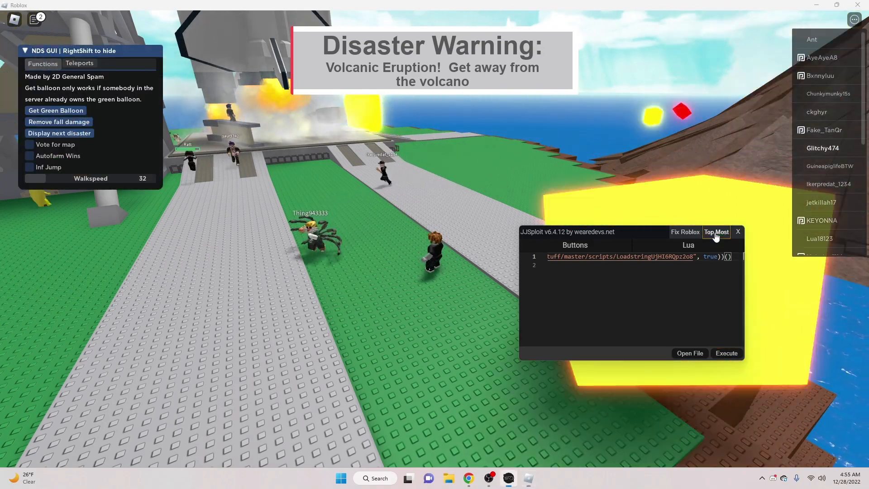
pyautogui.click(737, 232)
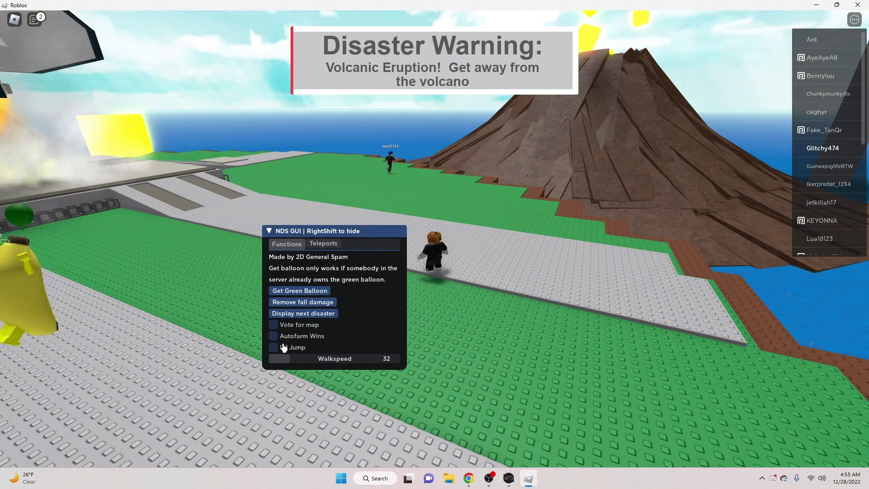
# Get a green balloon and drag the NDS GUI walkspeed slider to 54.
pyautogui.click(272, 347)
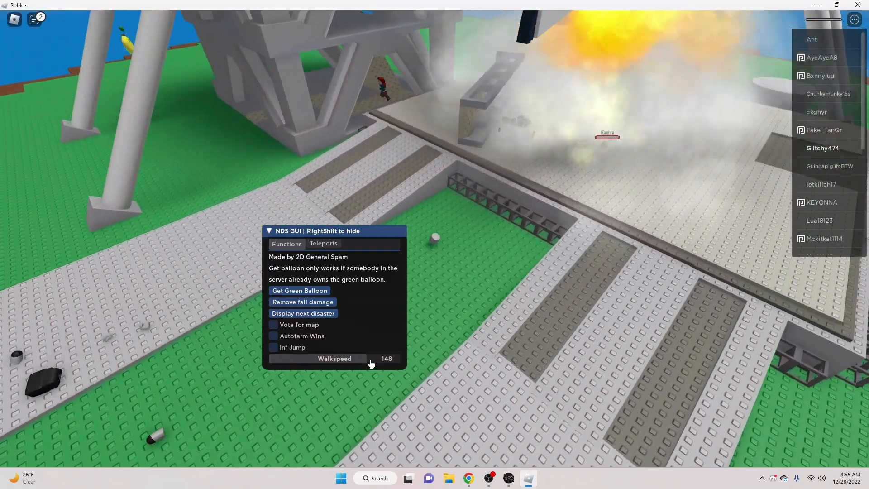
pyautogui.moveTo(370, 363); pyautogui.dragTo(282, 366)
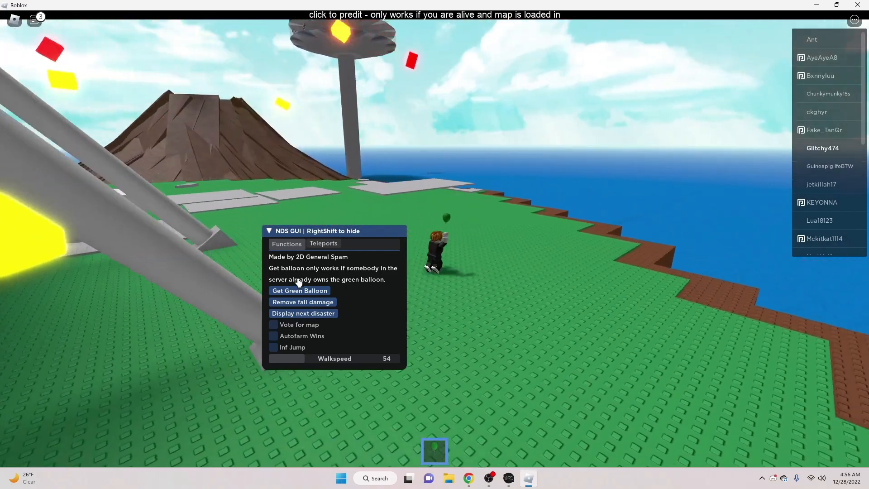
# Toggle the Inf Jump and Autofarm Wins cheats on and back off.
pyautogui.click(273, 347)
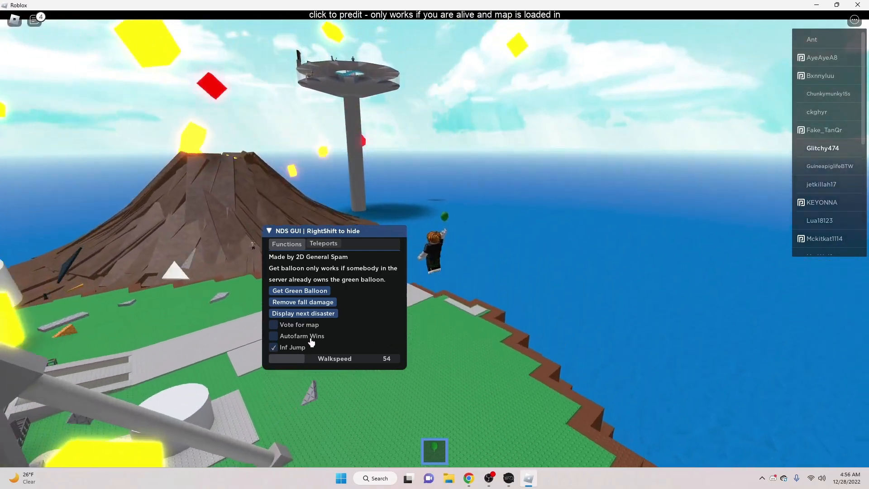
pyautogui.click(272, 336)
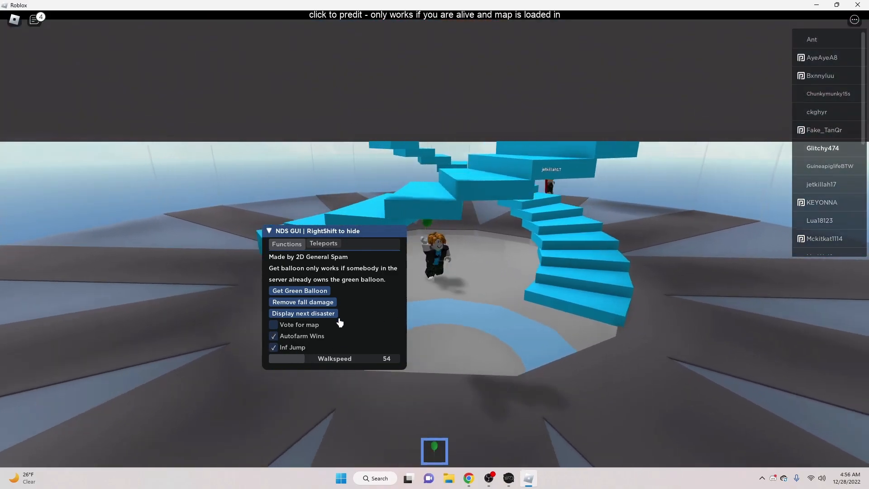
pyautogui.click(273, 324)
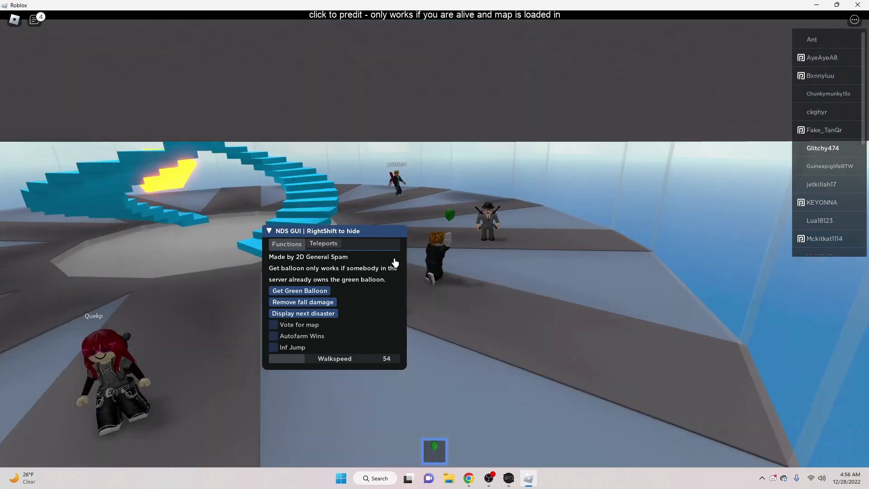
# Open the Teleports list, collapse the NDS GUI header, and restore the JJSploit window.
pyautogui.click(323, 243)
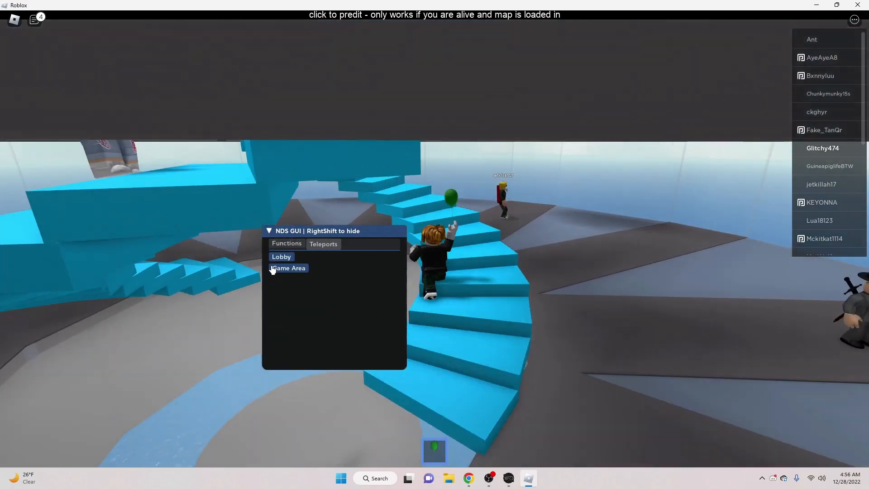
pyautogui.click(288, 267)
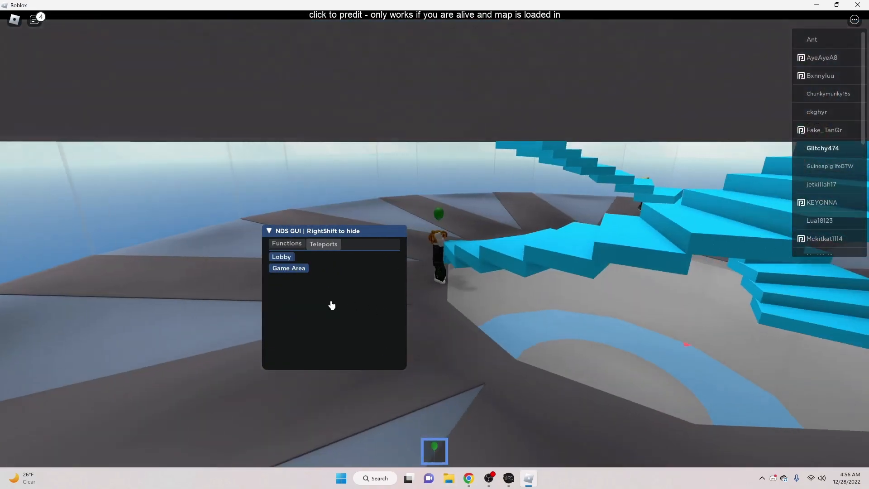
pyautogui.click(269, 230)
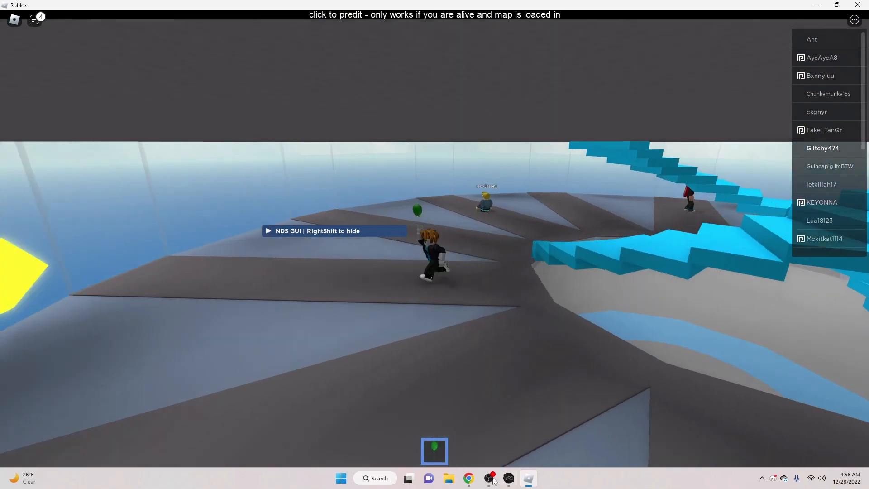
pyautogui.click(488, 478)
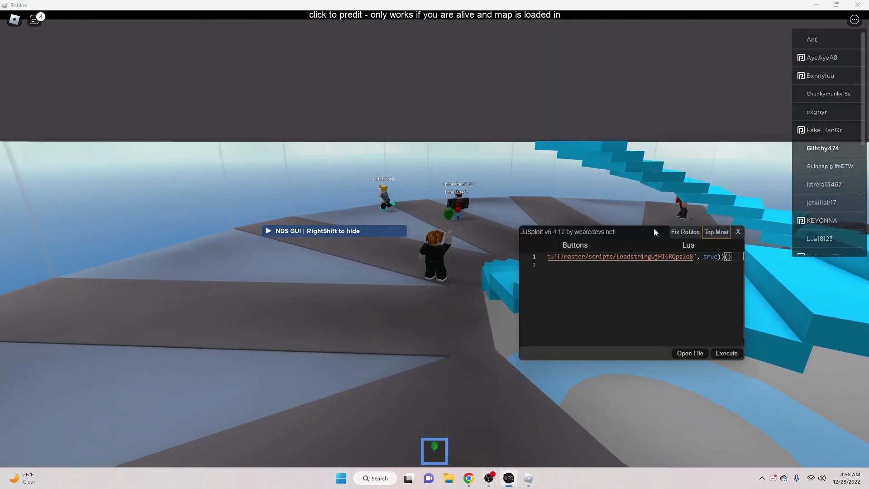